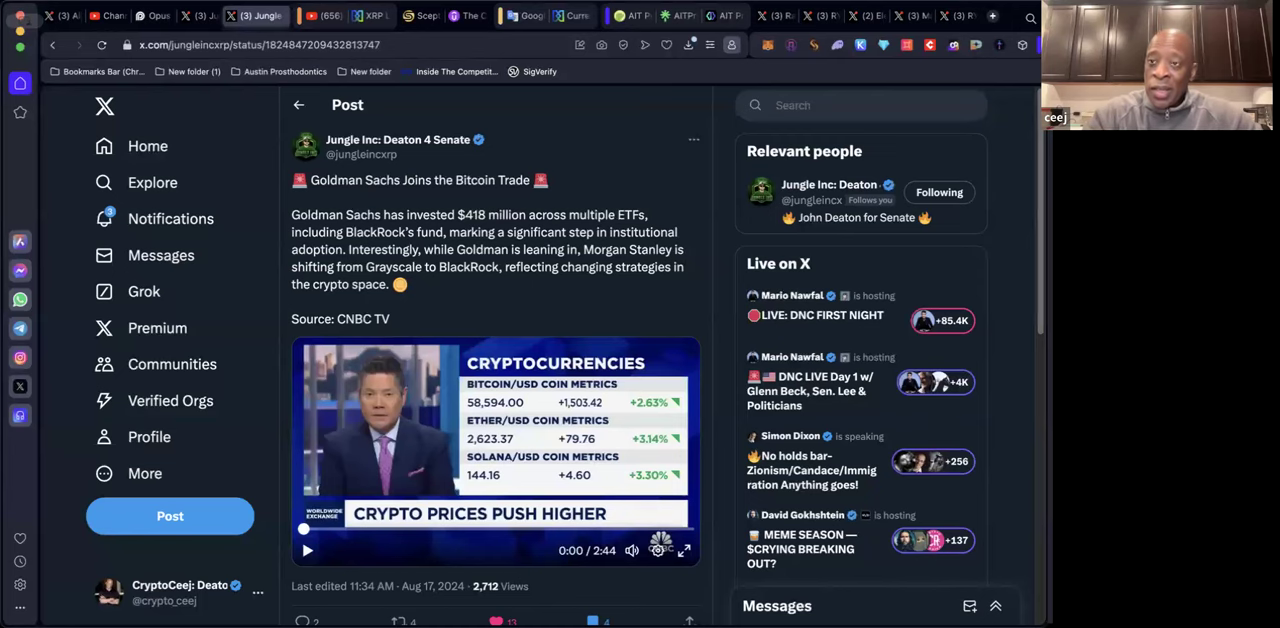
{"action": "mouse_move", "coordinate": [631, 538]}
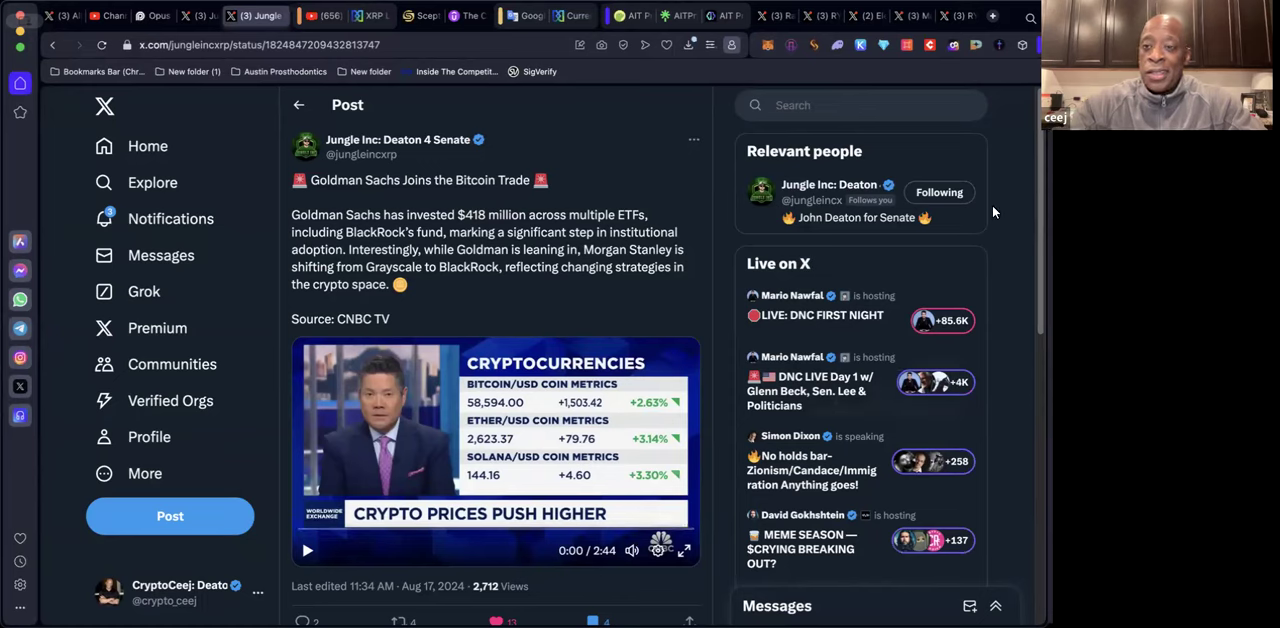
{"action": "mouse_move", "coordinate": [605, 107]}
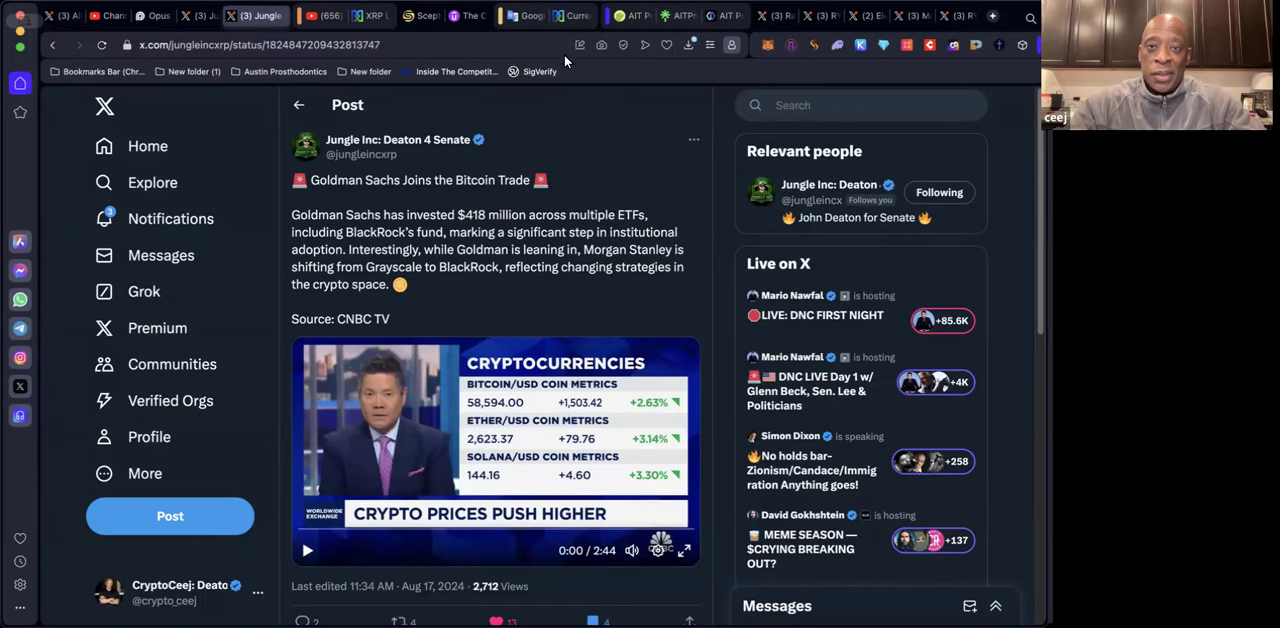
{"action": "mouse_move", "coordinate": [537, 95]}
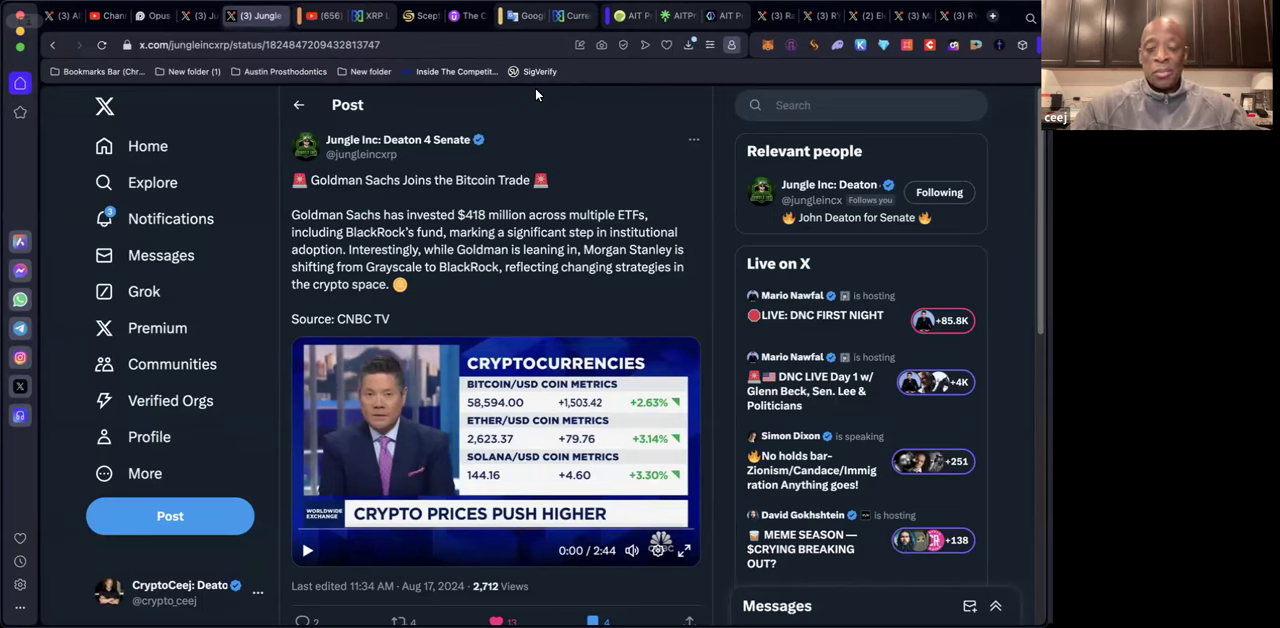
{"action": "mouse_move", "coordinate": [538, 88]}
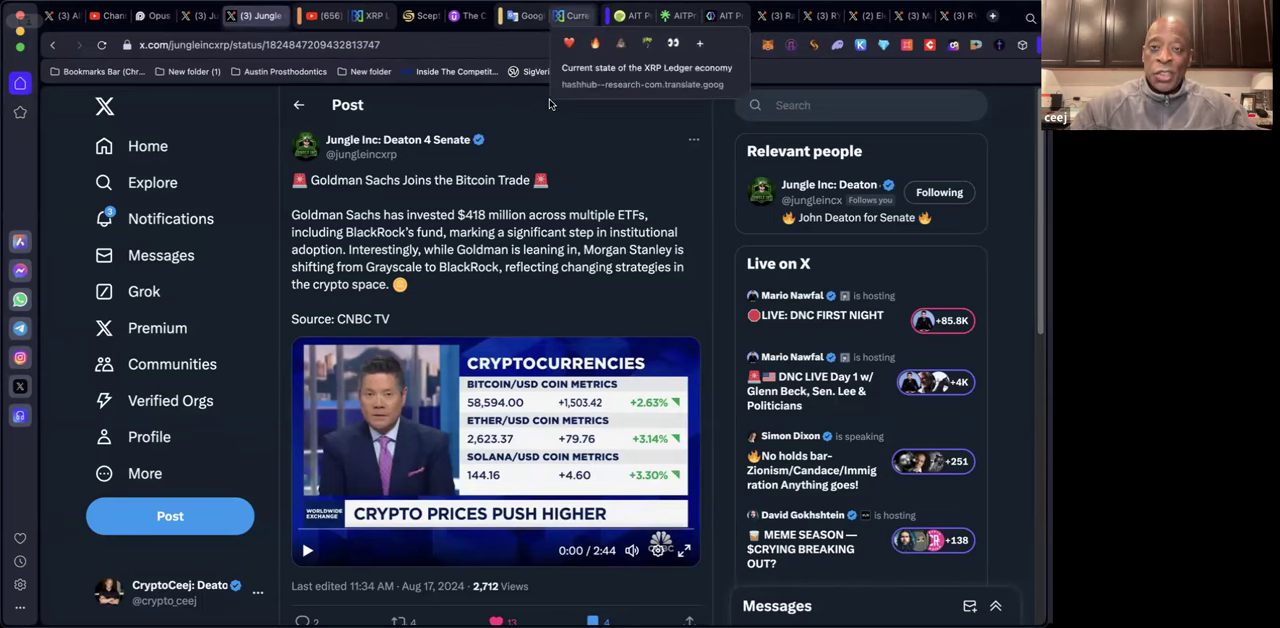
{"action": "mouse_move", "coordinate": [557, 110]}
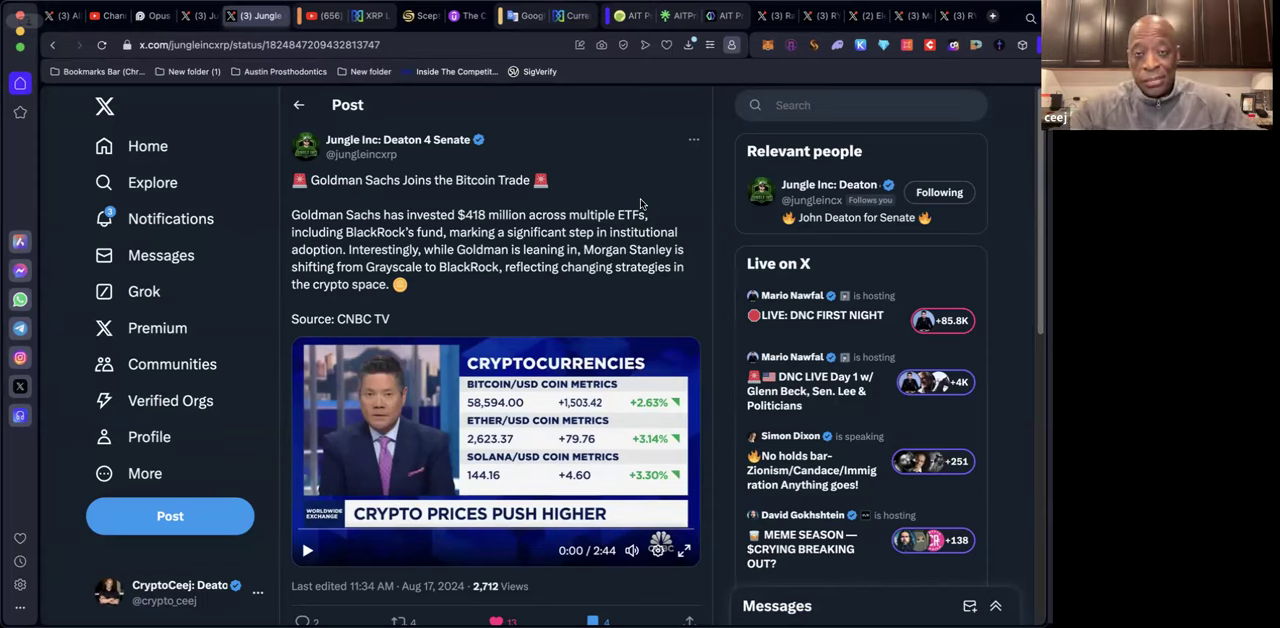
{"action": "mouse_move", "coordinate": [595, 132]}
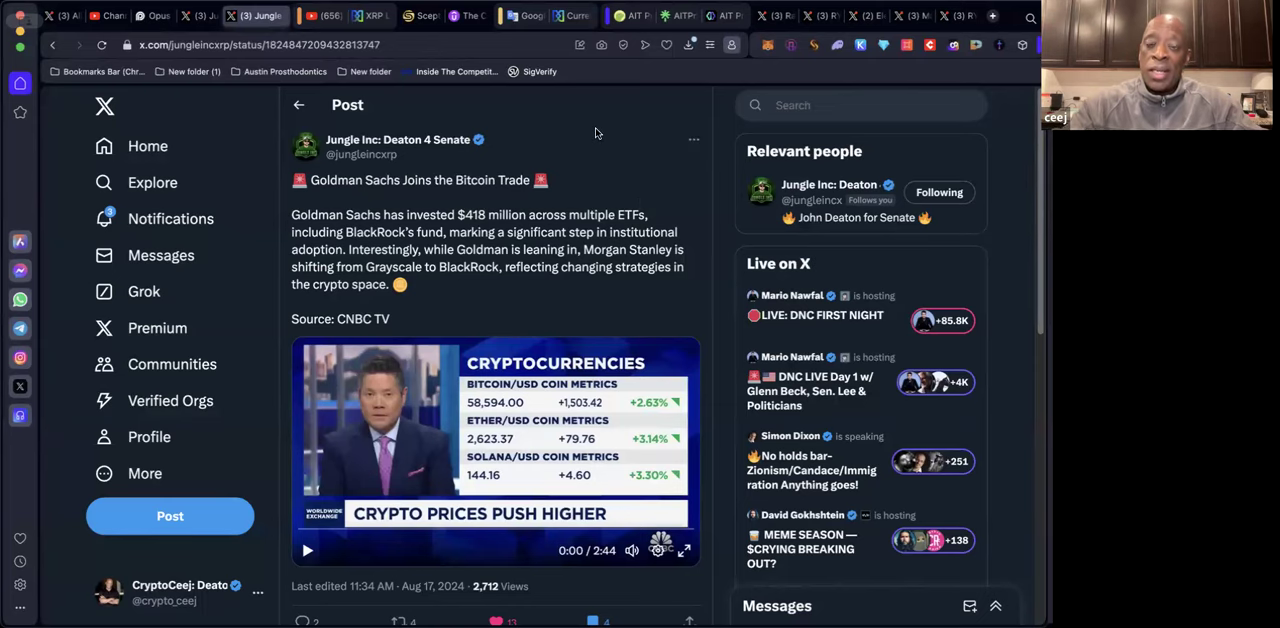
{"action": "mouse_move", "coordinate": [631, 95]}
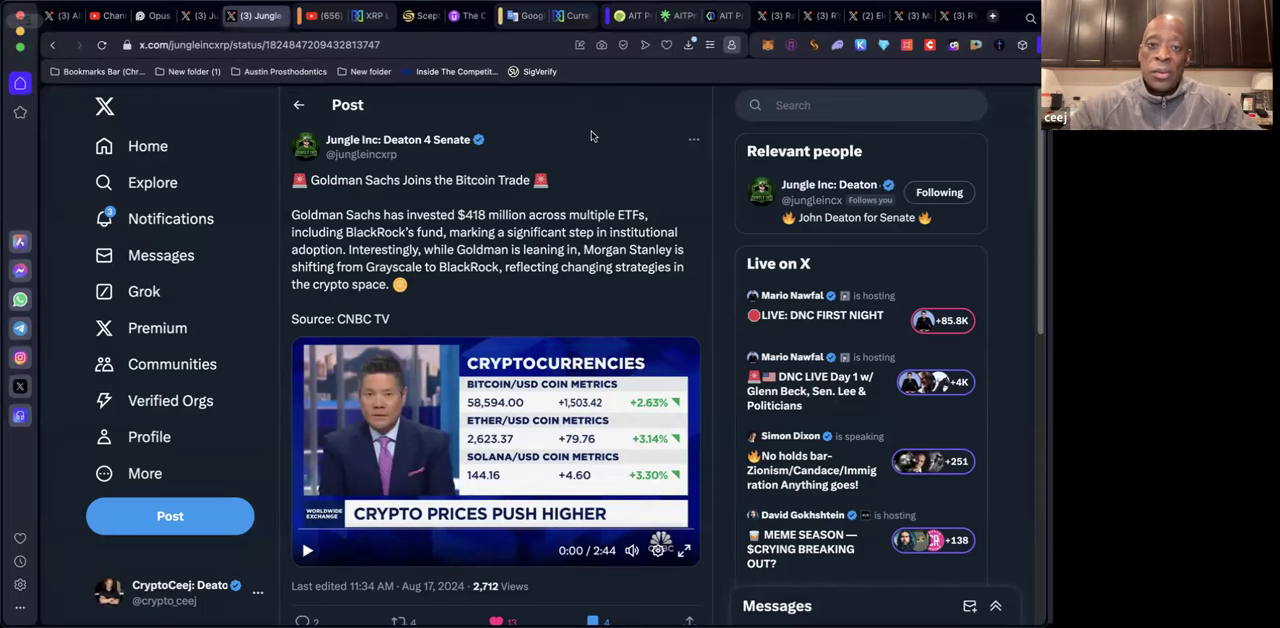
{"action": "mouse_move", "coordinate": [588, 182]}
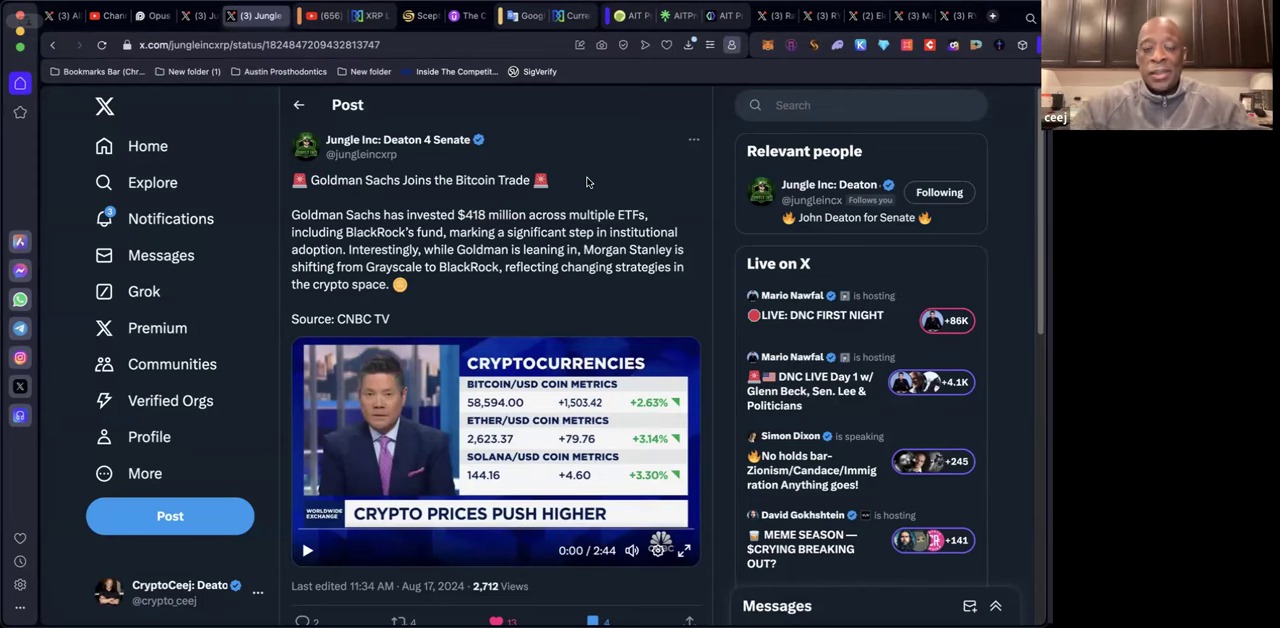
{"action": "mouse_move", "coordinate": [283, 488]}
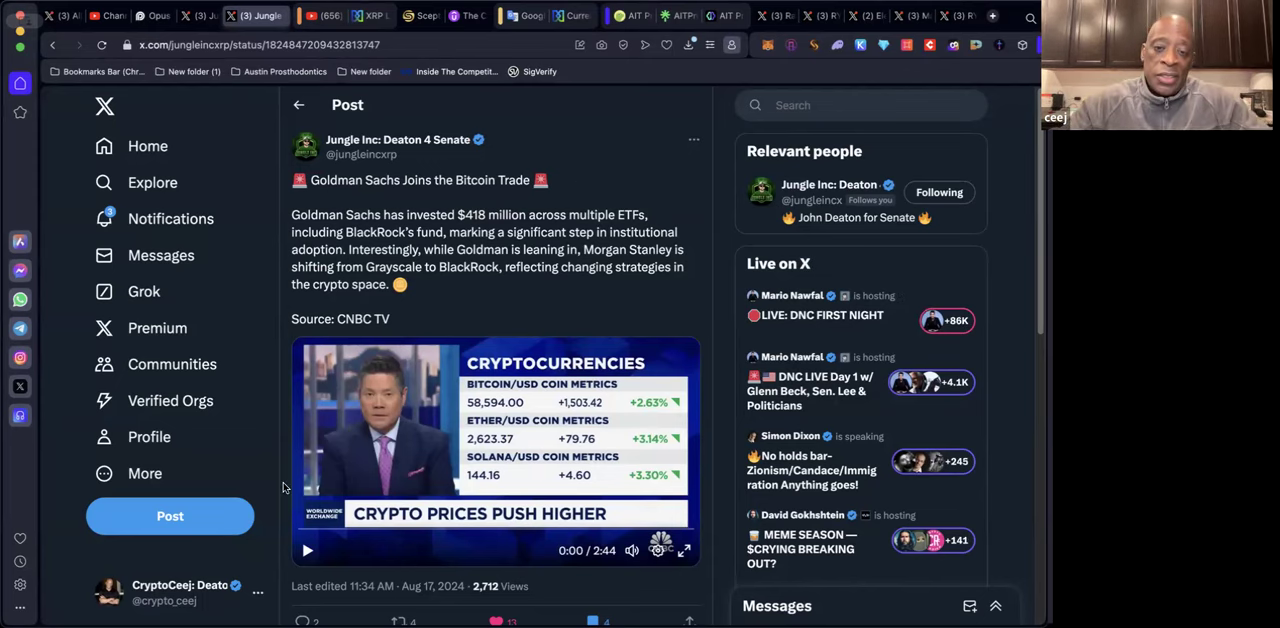
Step: Play the CNBC crypto prices clip in the Goldman Sachs Bitcoin post
{"action": "left_click", "coordinate": [307, 551]}
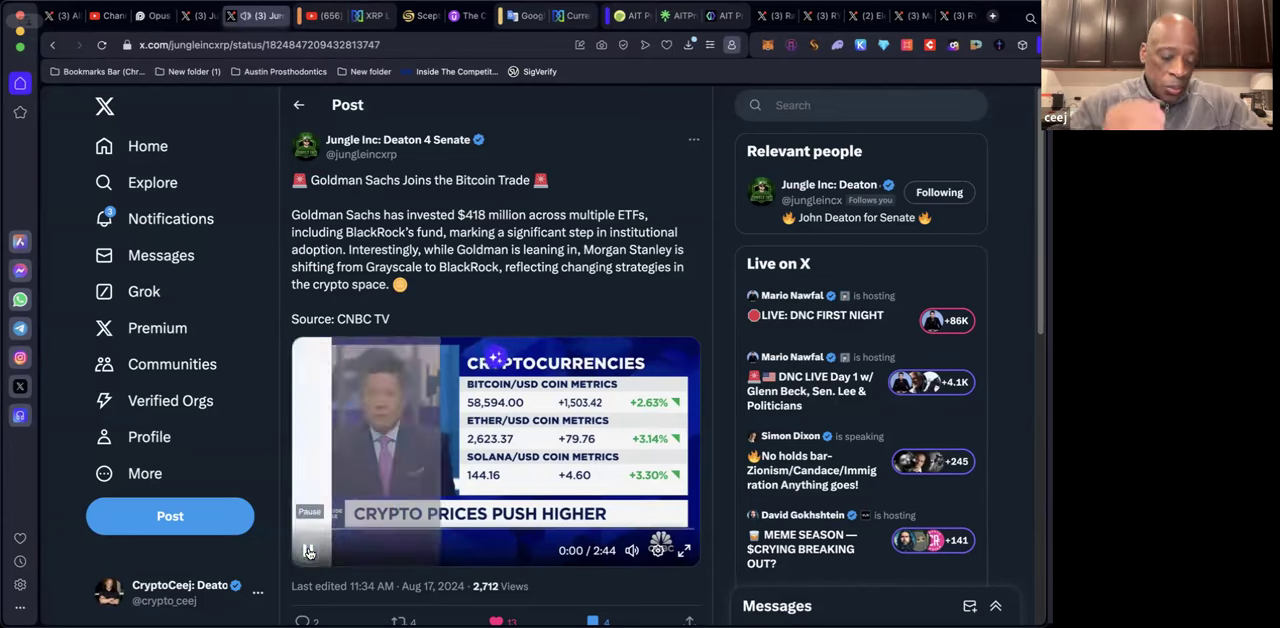
{"action": "left_click", "coordinate": [309, 550]}
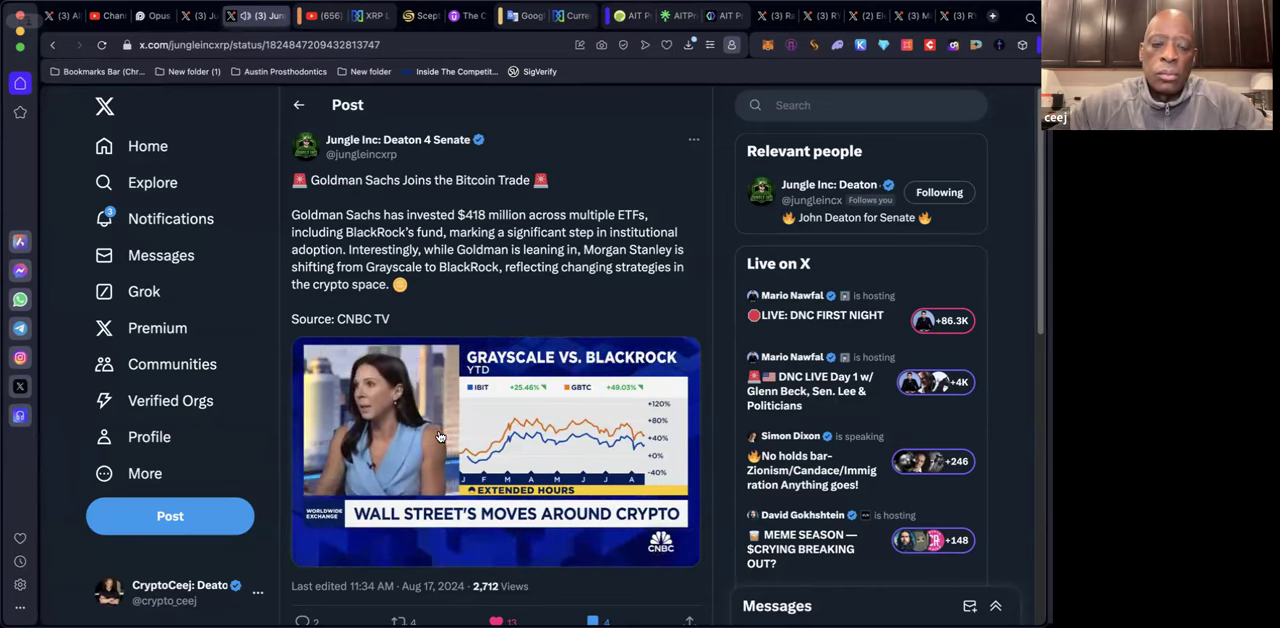
Step: Pause the CNBC clip at 2:35 of 2:44
{"action": "left_click", "coordinate": [440, 435]}
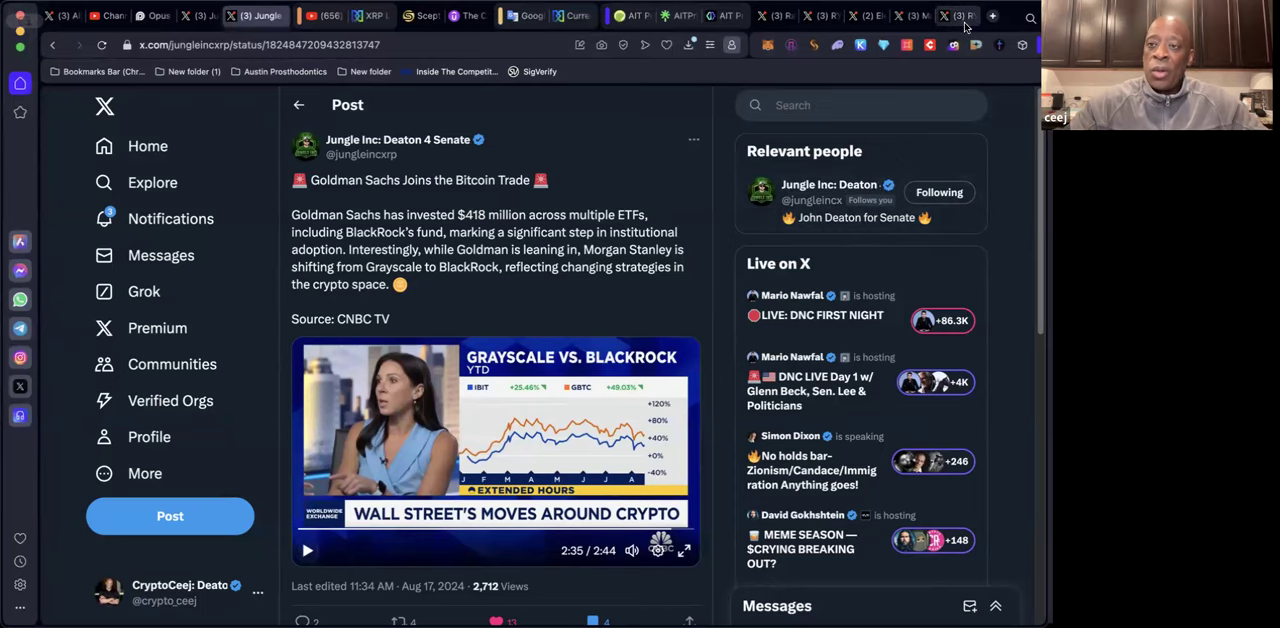
Step: Switch to the tab with Ryan Sean Adams' post about anti-crypto Democrats
{"action": "left_click", "coordinate": [959, 15]}
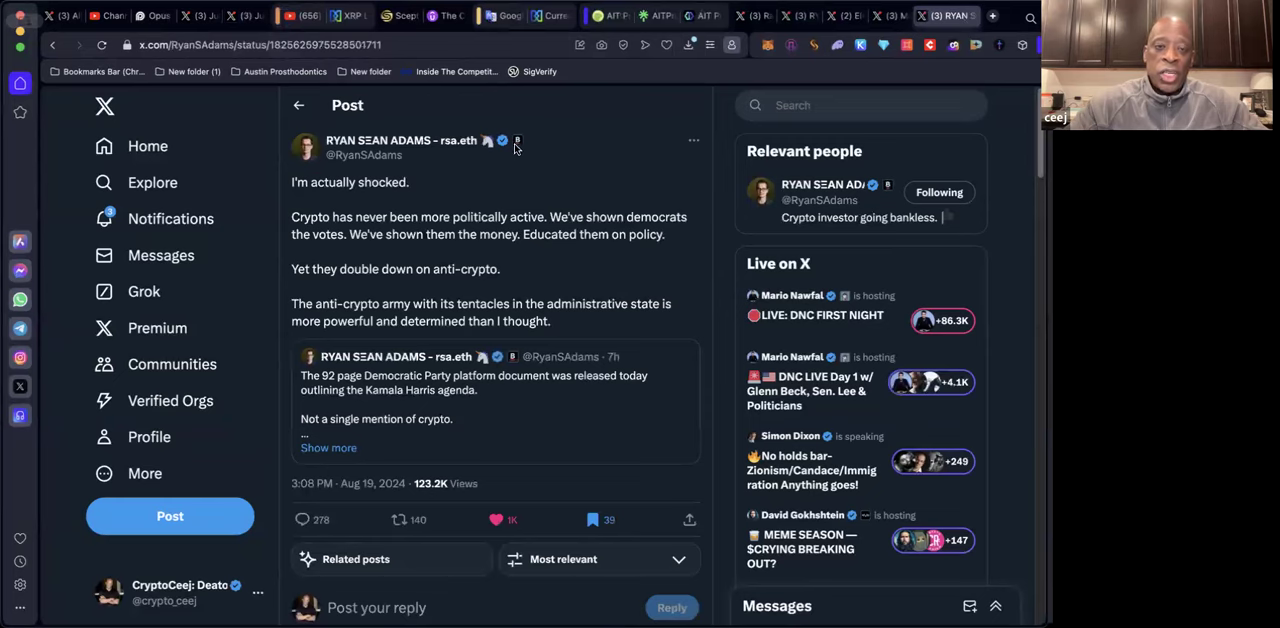
{"action": "mouse_move", "coordinate": [540, 105]}
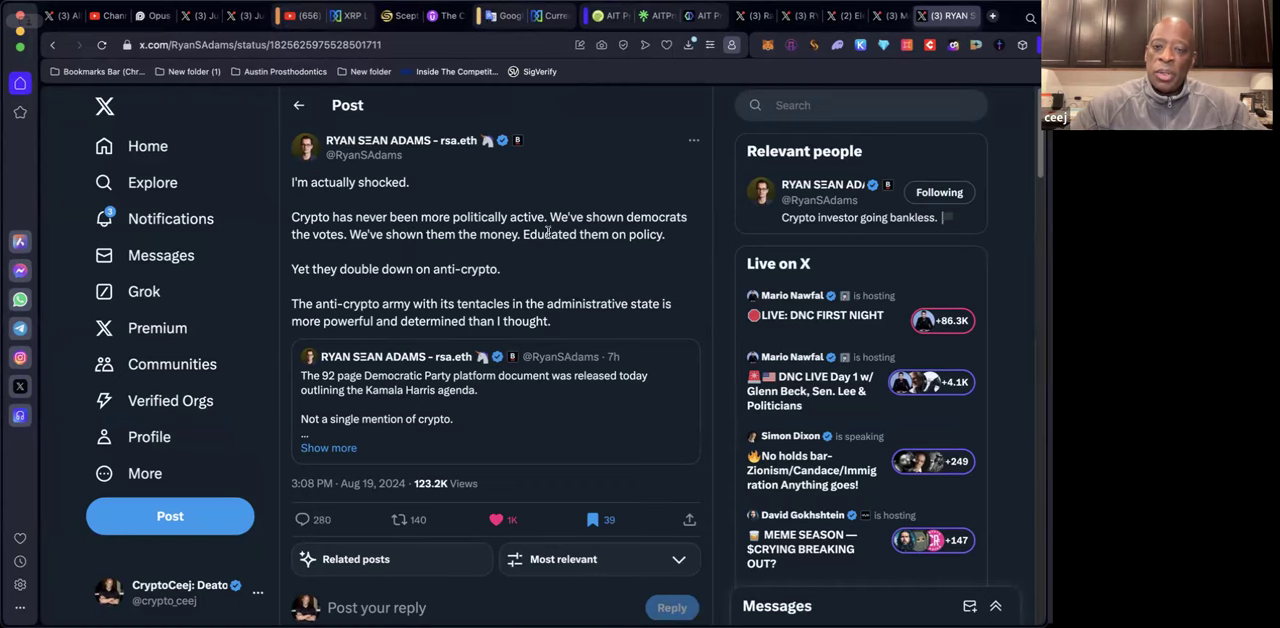
{"action": "mouse_move", "coordinate": [658, 262]}
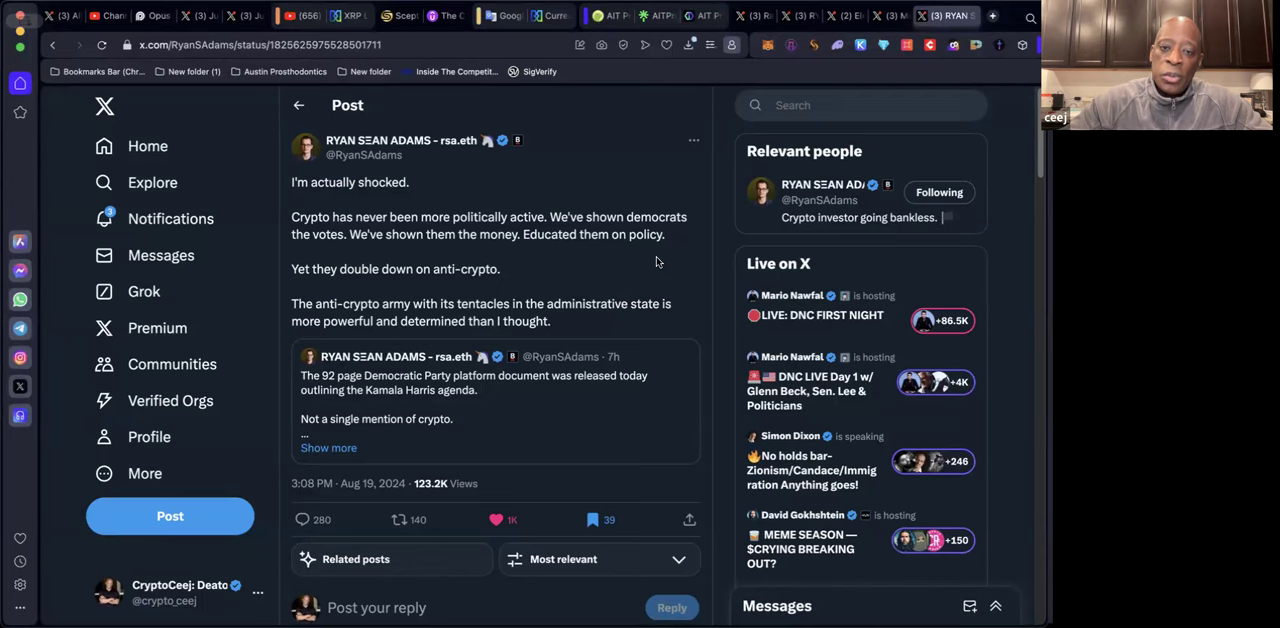
{"action": "mouse_move", "coordinate": [645, 347]}
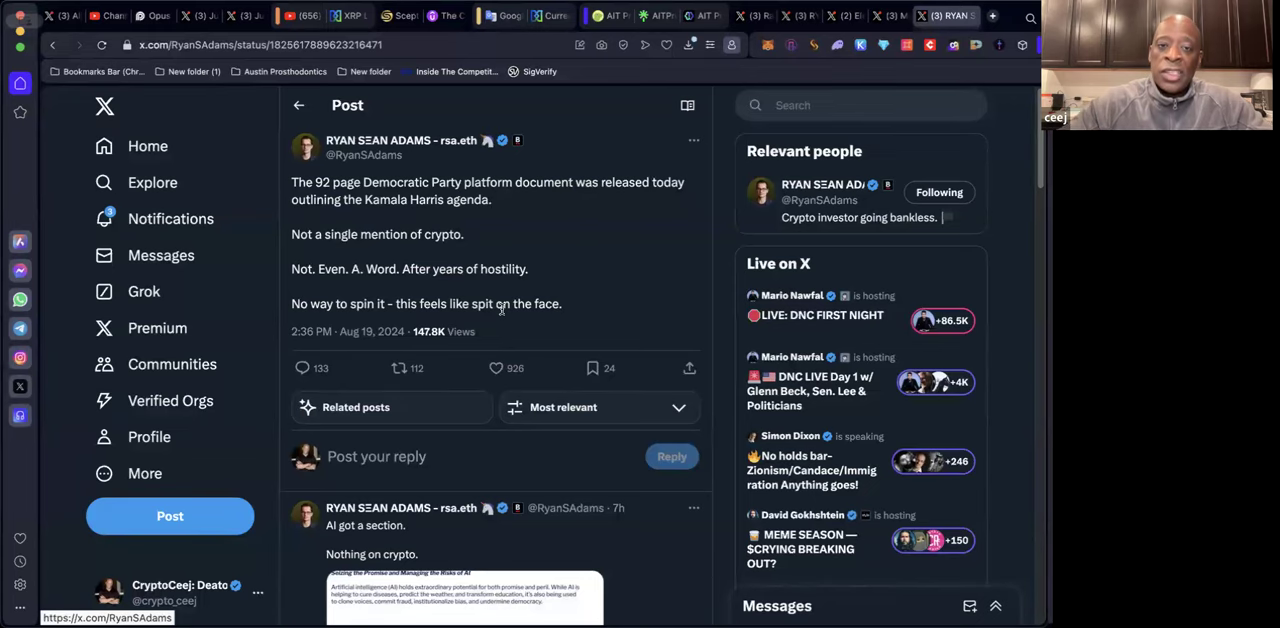
{"action": "mouse_move", "coordinate": [735, 224]}
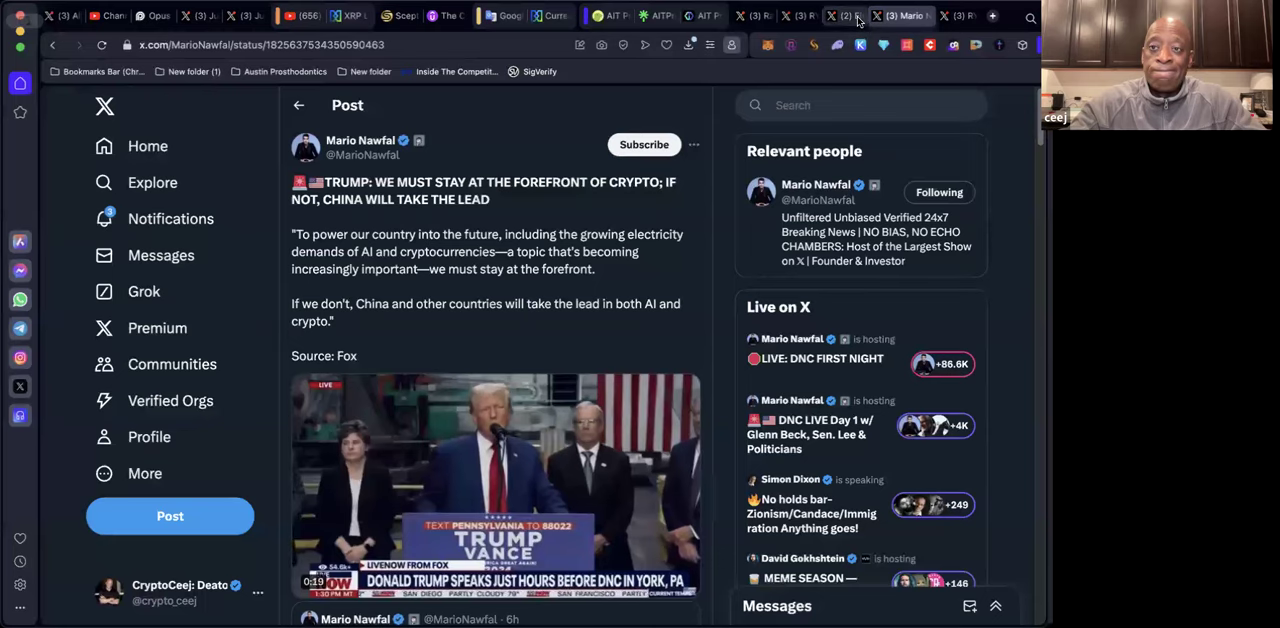
Step: Switch to the tab with Eleanor Terrett's GOP platform crypto post
{"action": "left_click", "coordinate": [858, 15]}
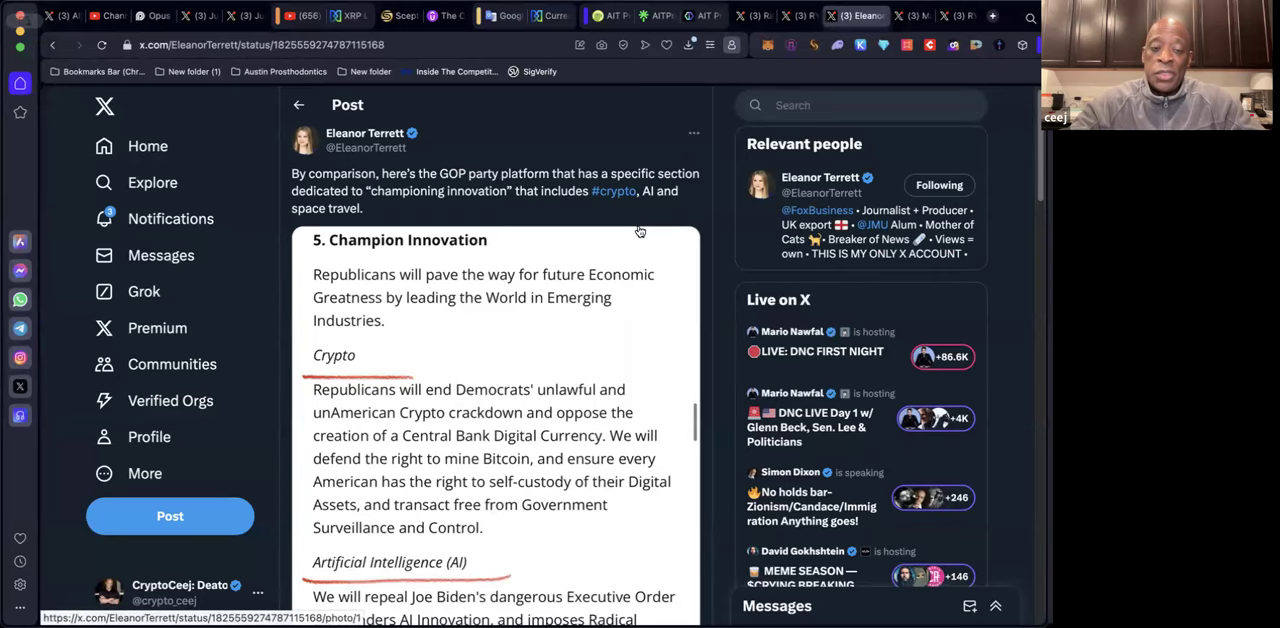
{"action": "scroll", "scroll_direction": "down", "scroll_amount": 3}
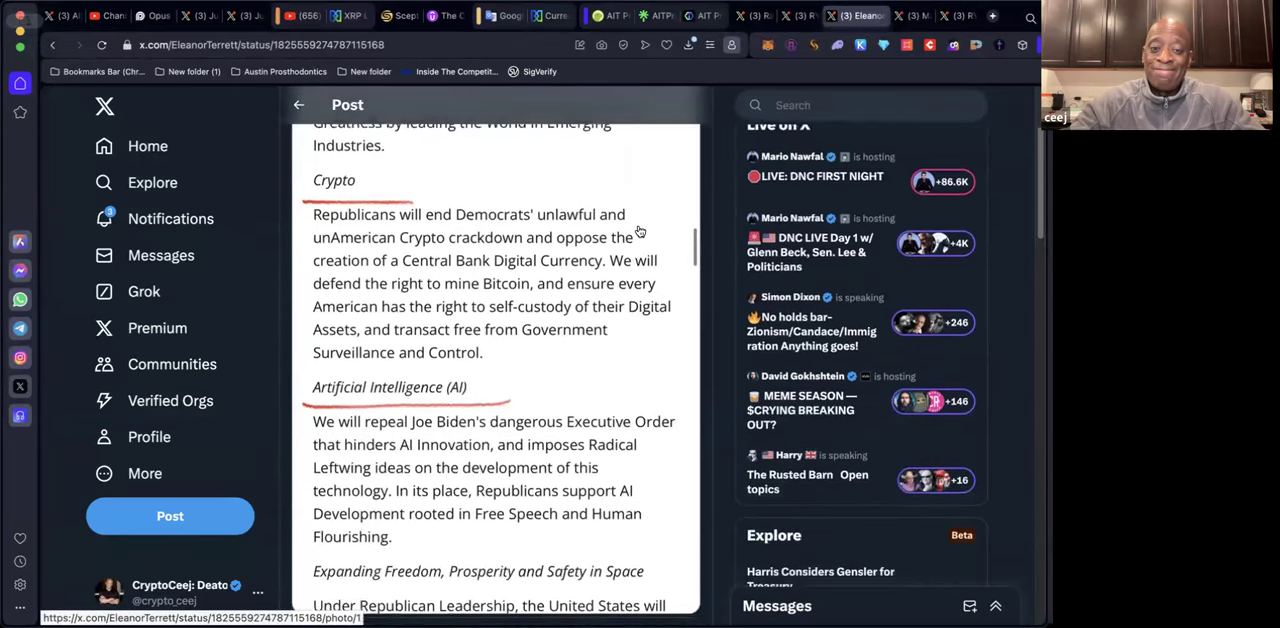
{"action": "scroll", "scroll_direction": "down", "scroll_amount": 3}
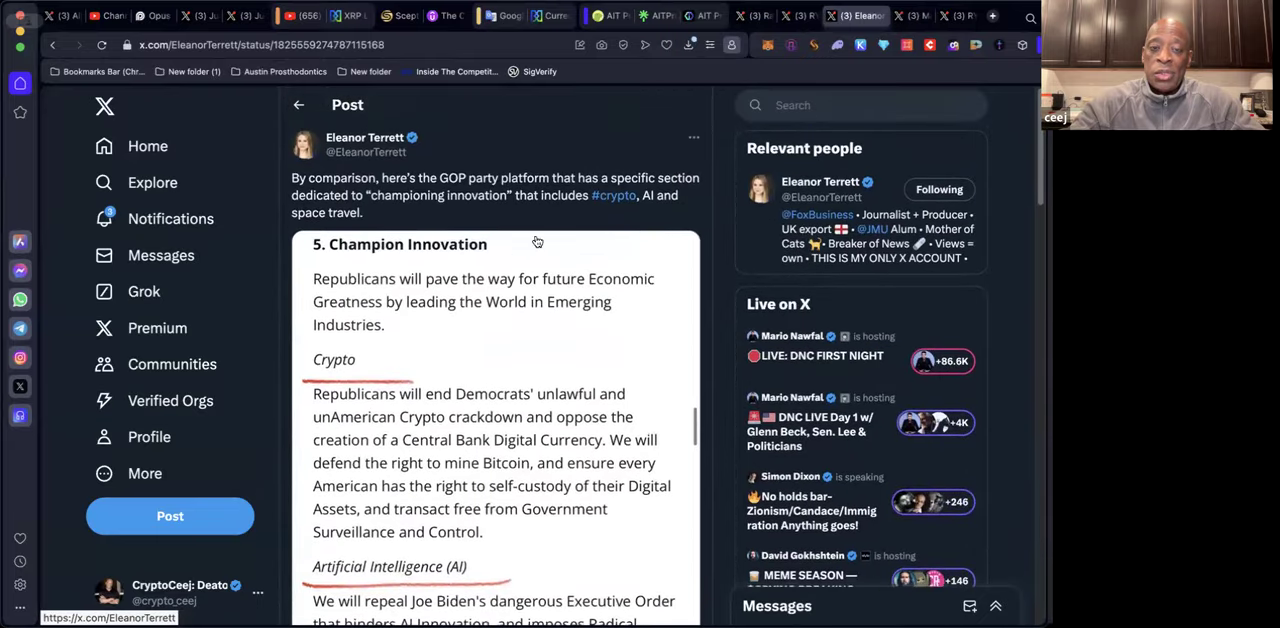
{"action": "mouse_move", "coordinate": [448, 190]}
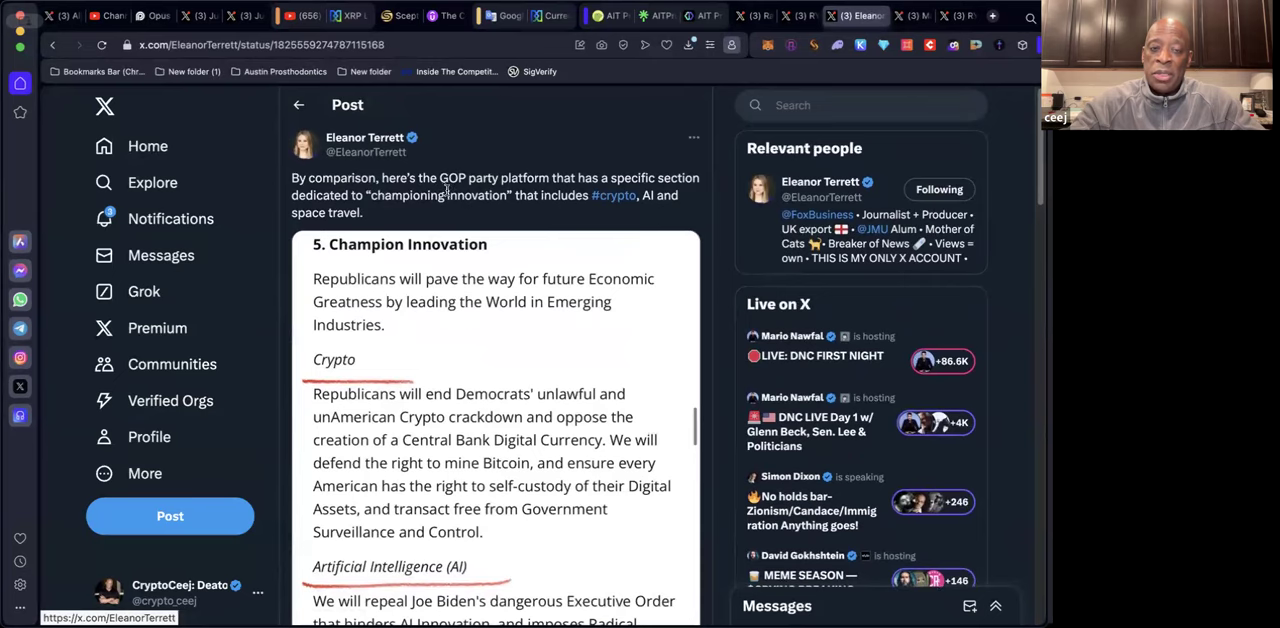
{"action": "mouse_move", "coordinate": [485, 210]}
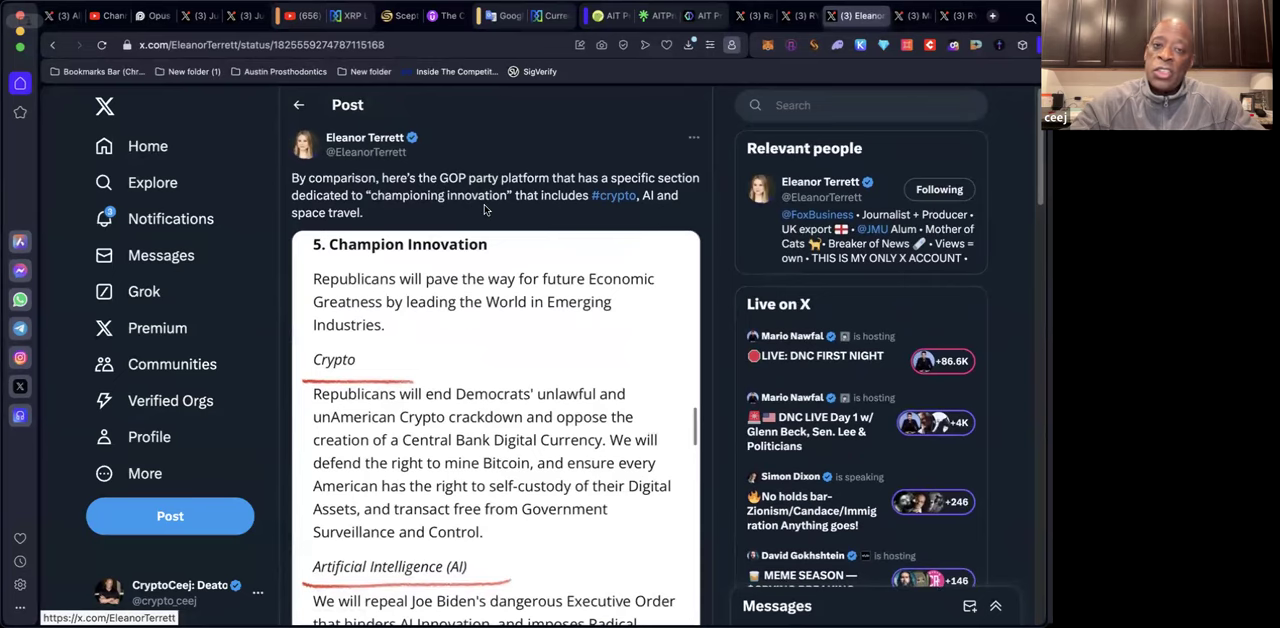
{"action": "mouse_move", "coordinate": [707, 201]}
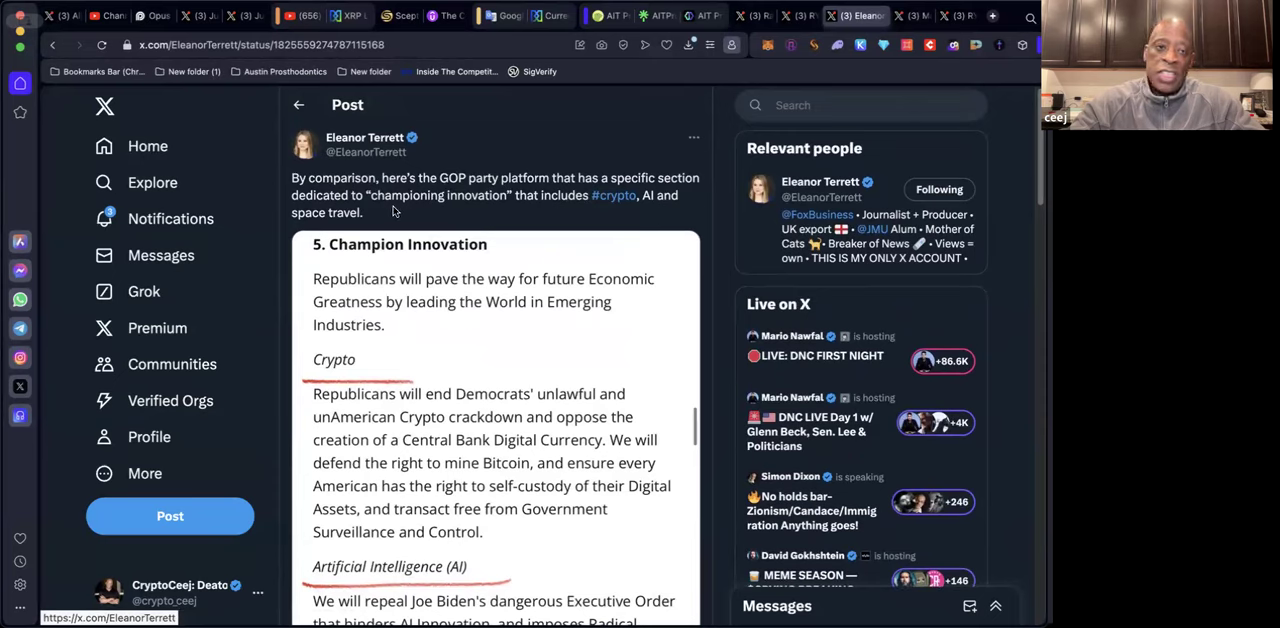
{"action": "mouse_move", "coordinate": [431, 226]}
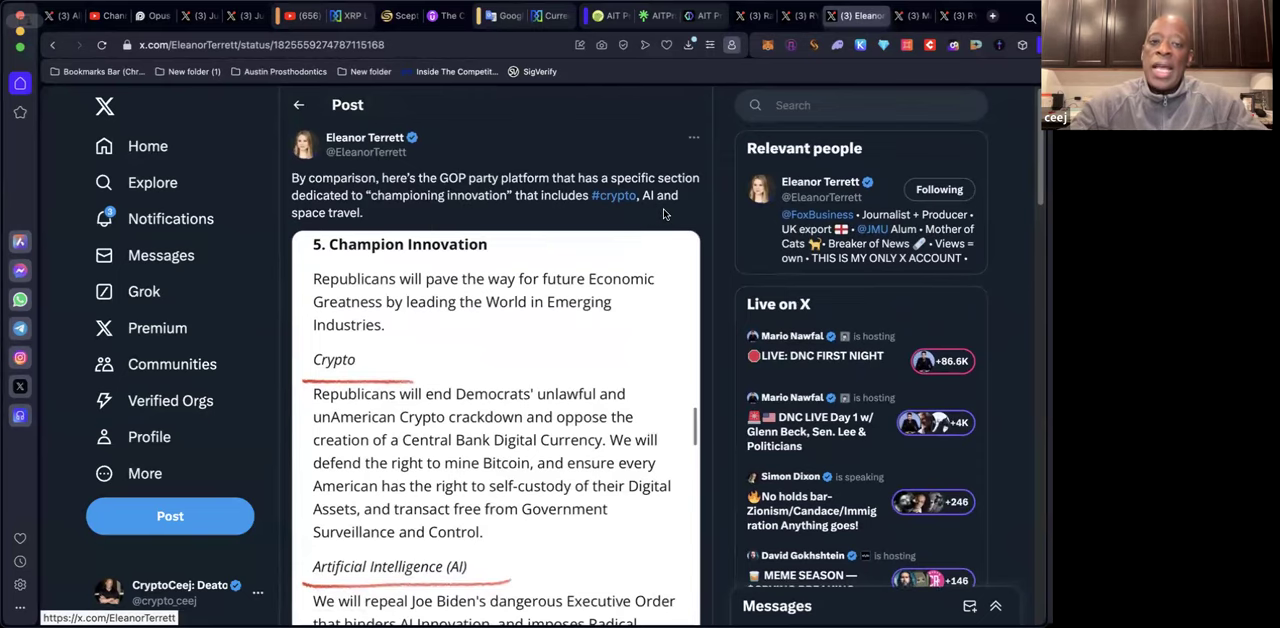
{"action": "scroll", "scroll_direction": "down", "scroll_amount": 3}
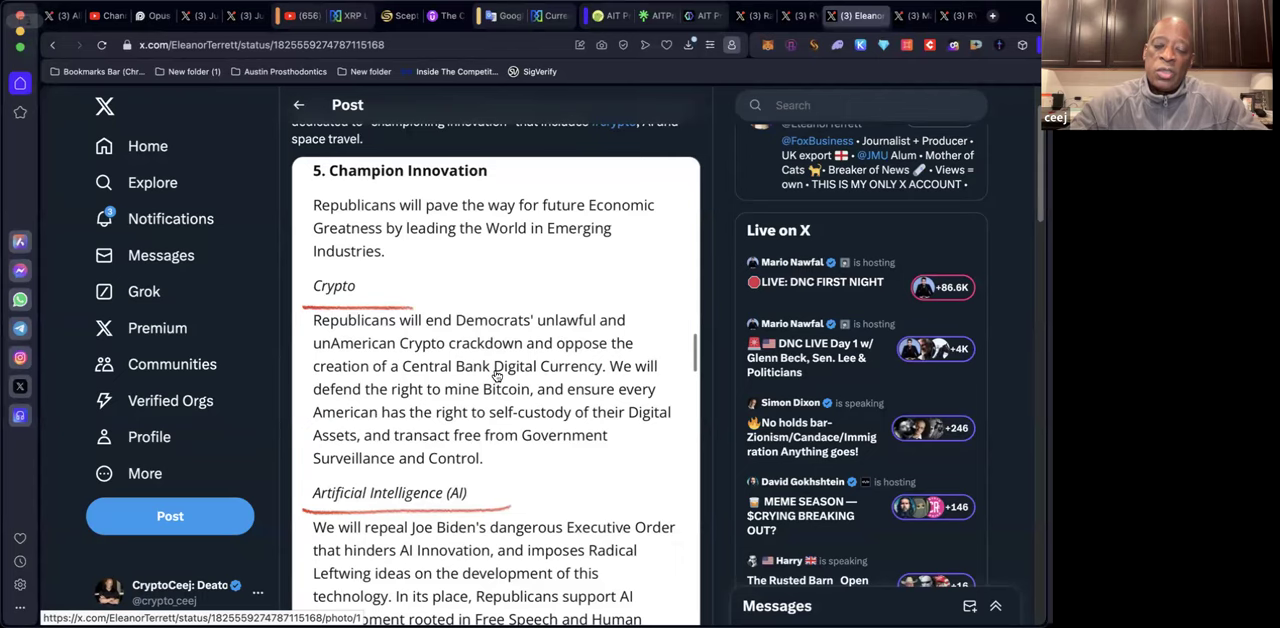
{"action": "mouse_move", "coordinate": [381, 407]}
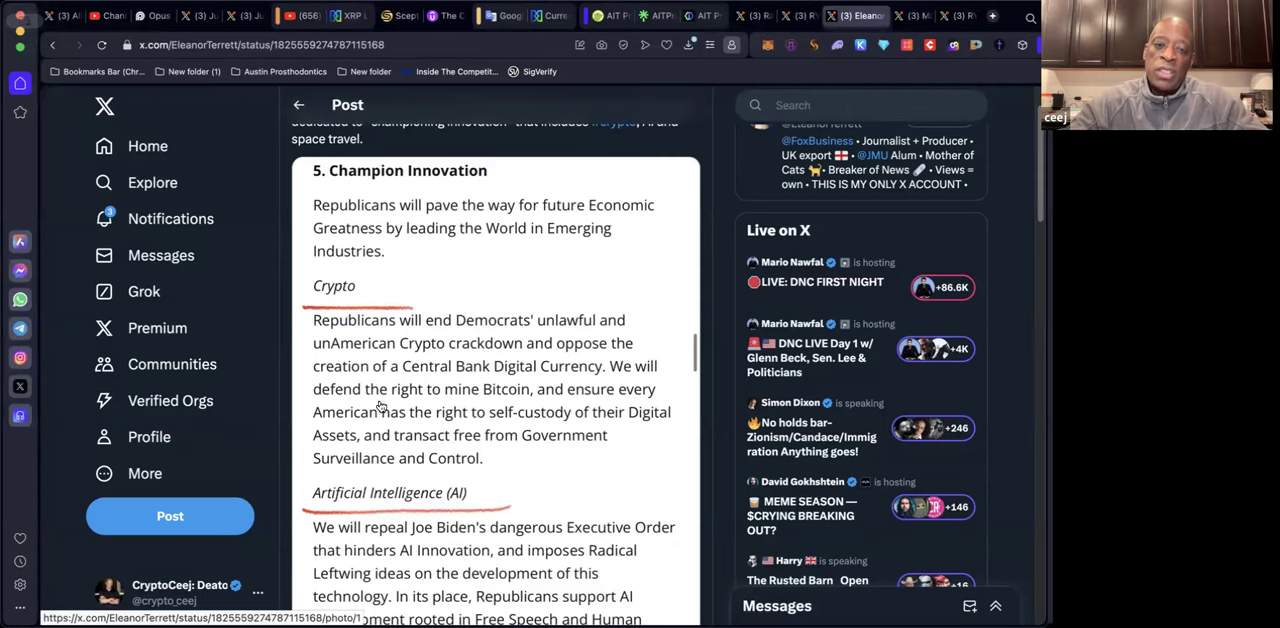
{"action": "mouse_move", "coordinate": [463, 421]}
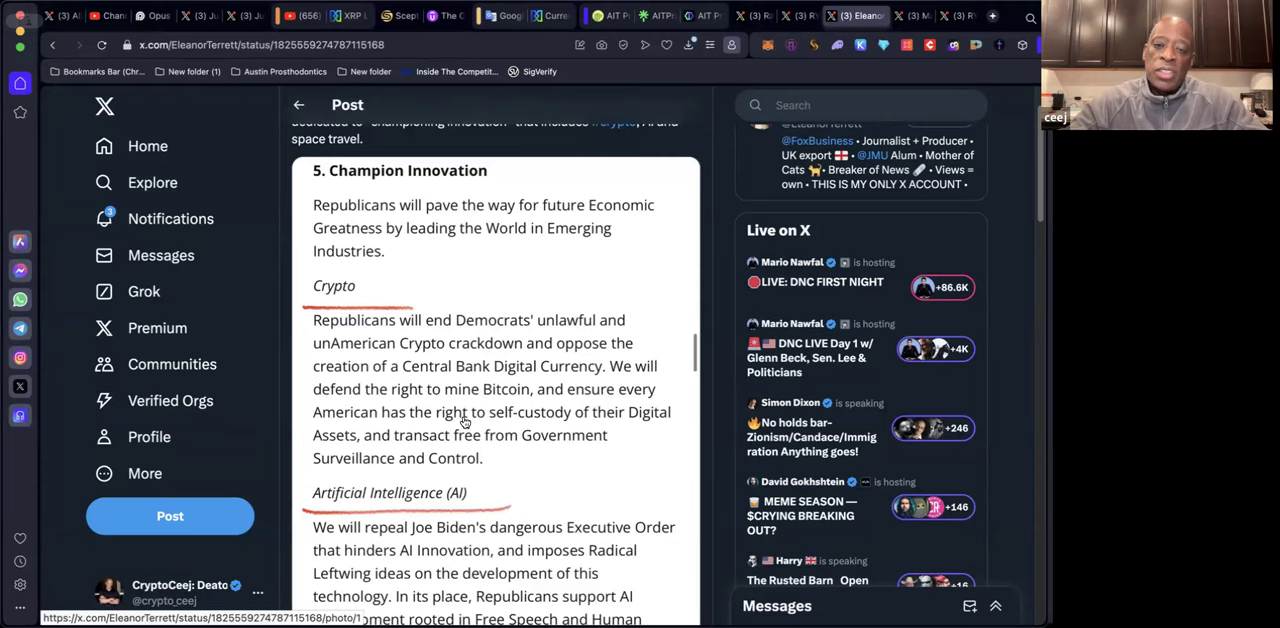
{"action": "mouse_move", "coordinate": [566, 480]}
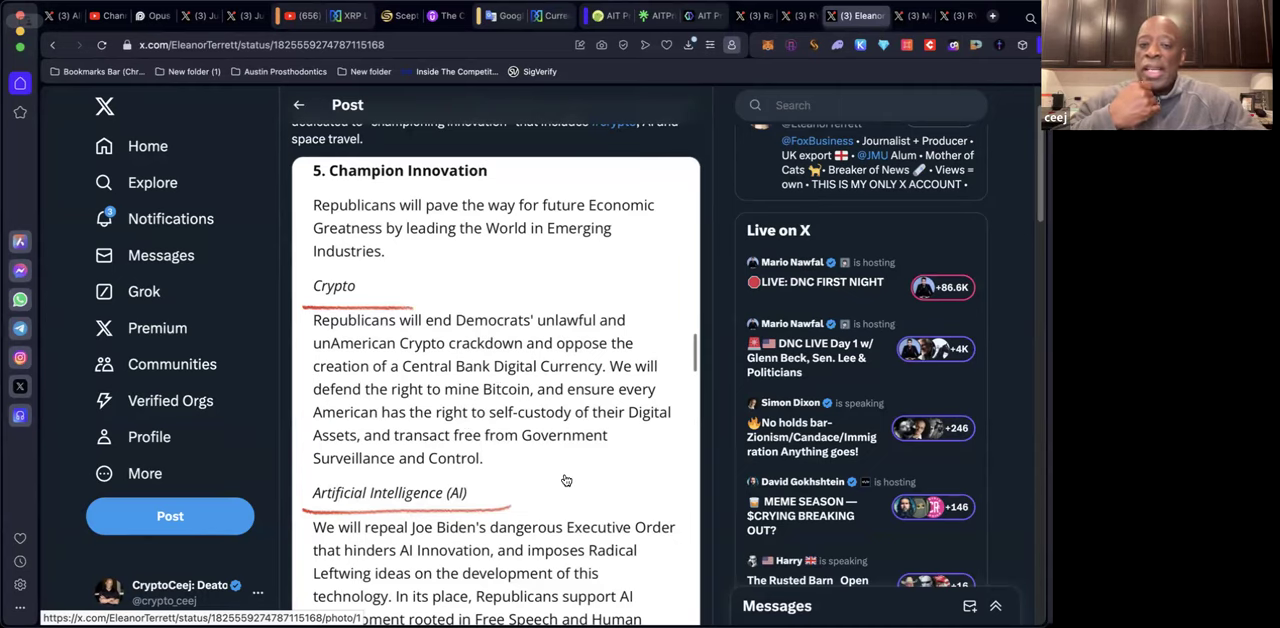
{"action": "scroll", "scroll_direction": "down", "scroll_amount": 3}
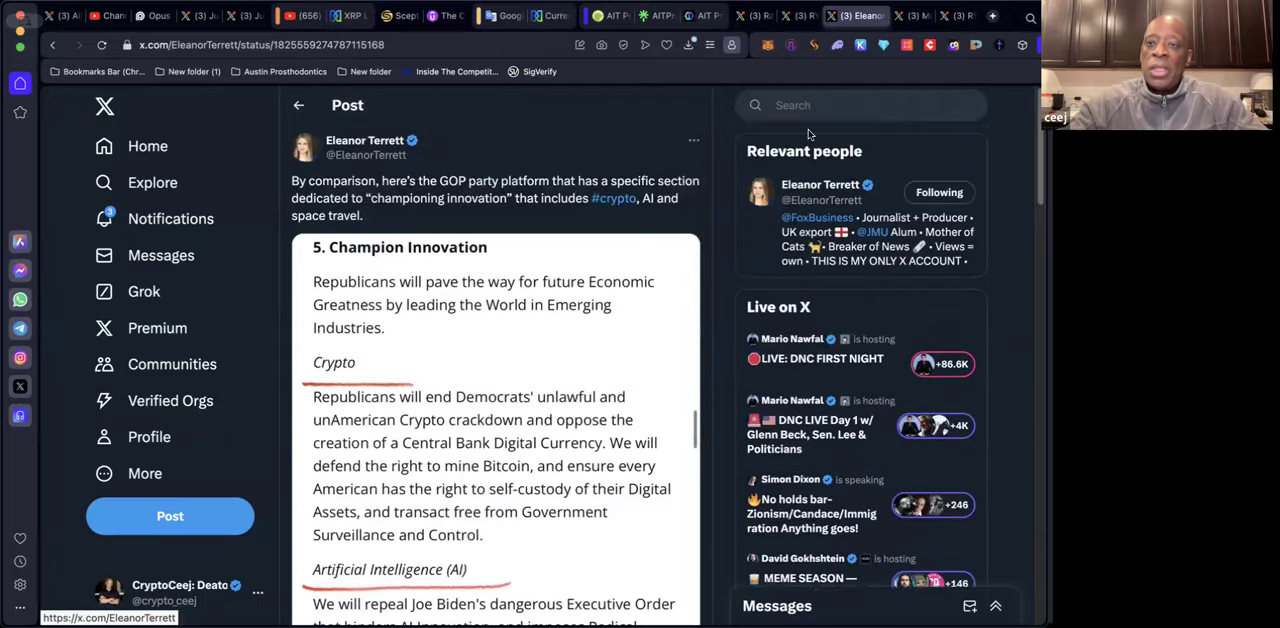
{"action": "mouse_move", "coordinate": [630, 87]}
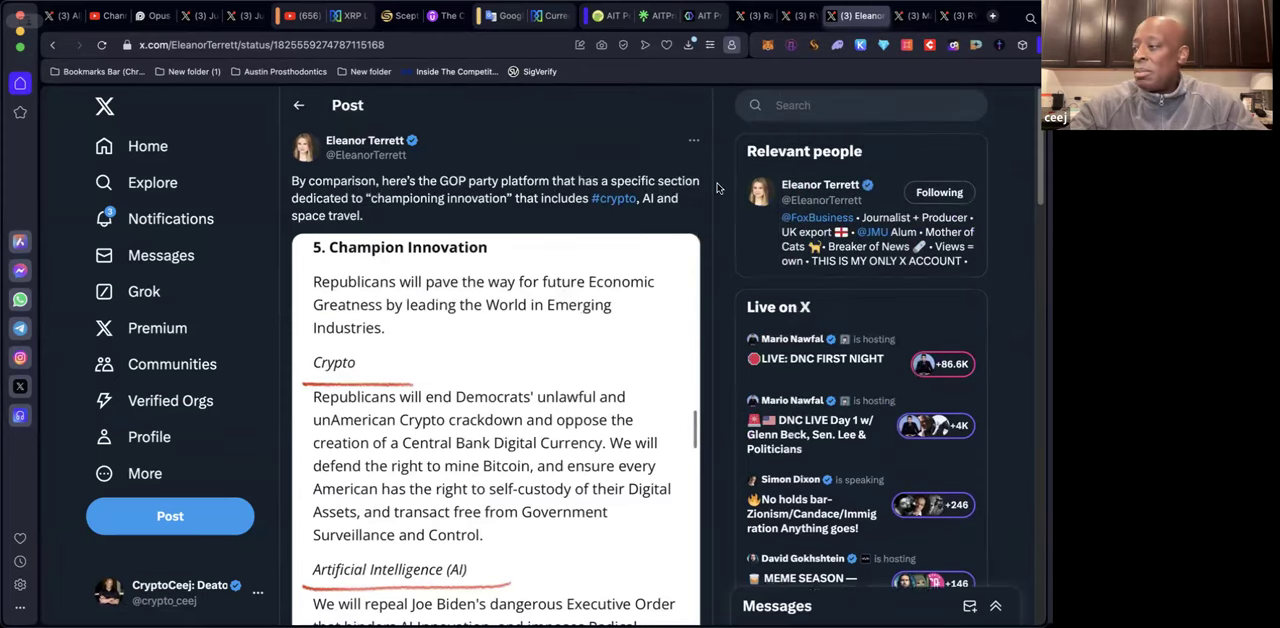
{"action": "mouse_move", "coordinate": [712, 168]}
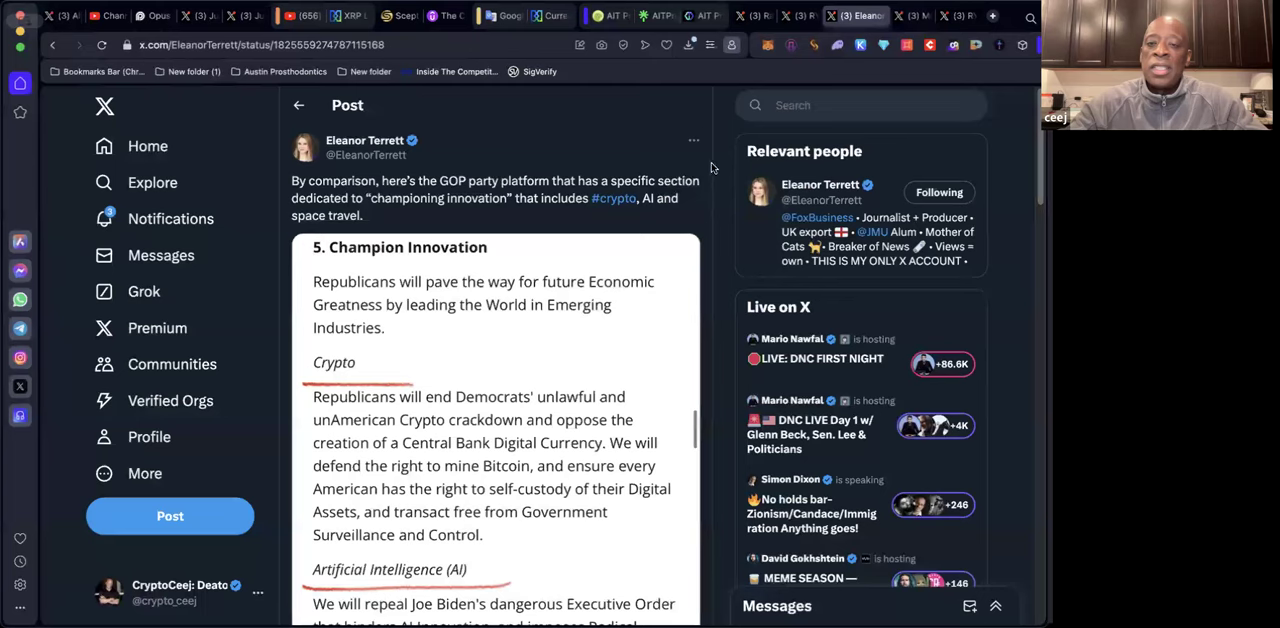
{"action": "mouse_move", "coordinate": [613, 107]}
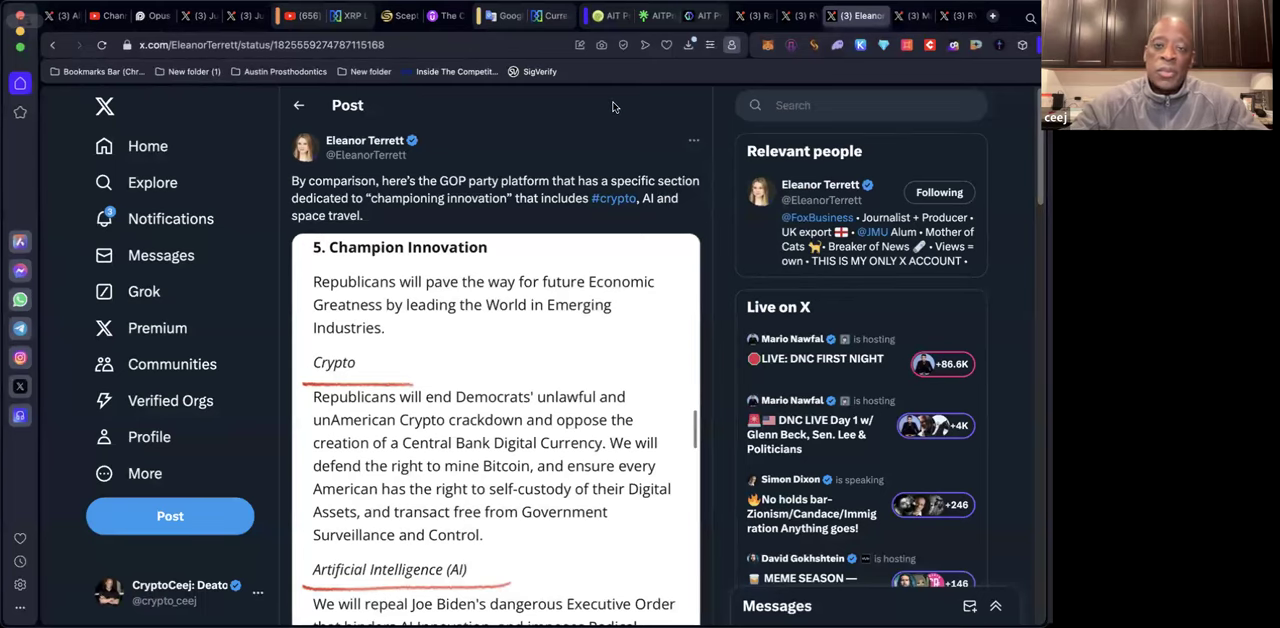